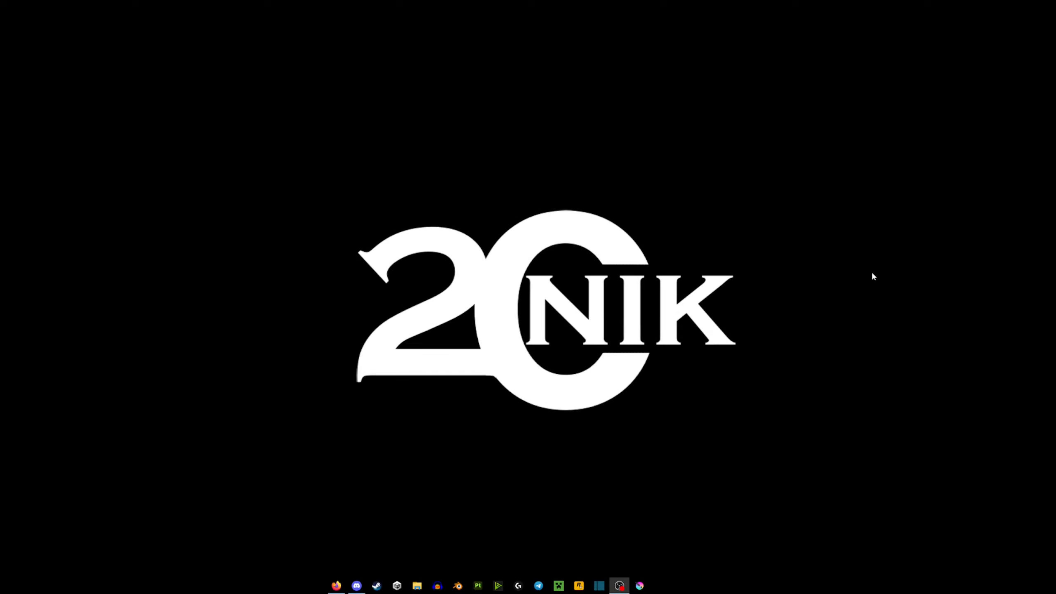
mouse_move(786, 329)
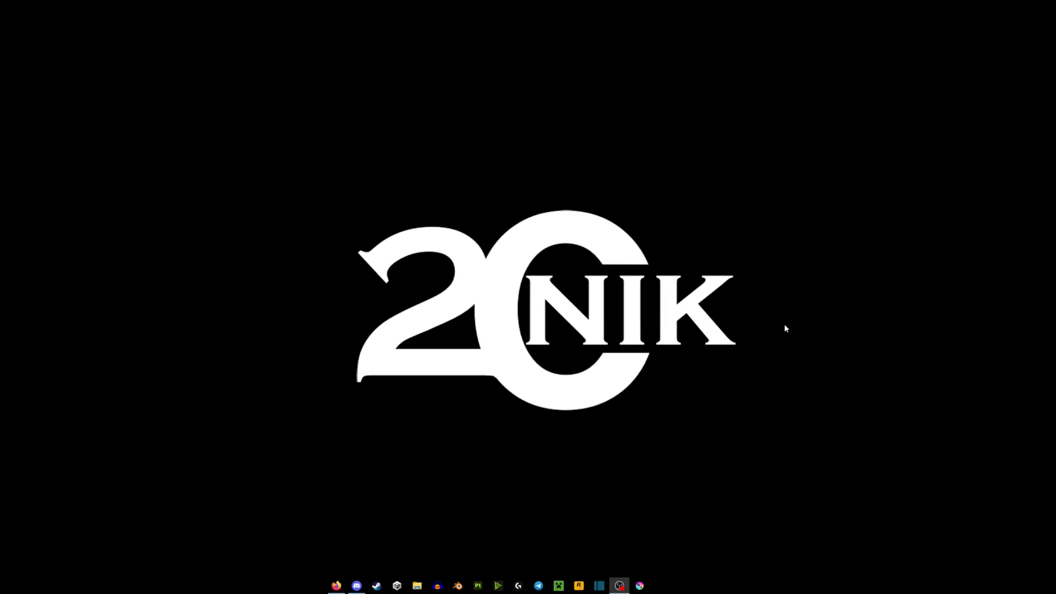
mouse_move(712, 401)
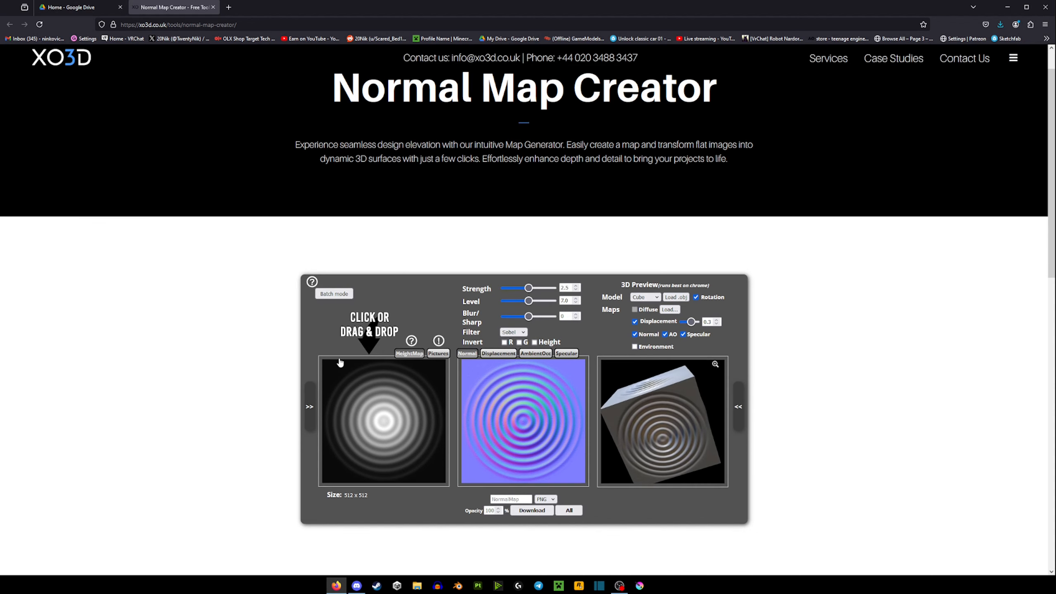
Scroll down to the Normal Map Creator tool with its default ring example.
scroll("down", 3)
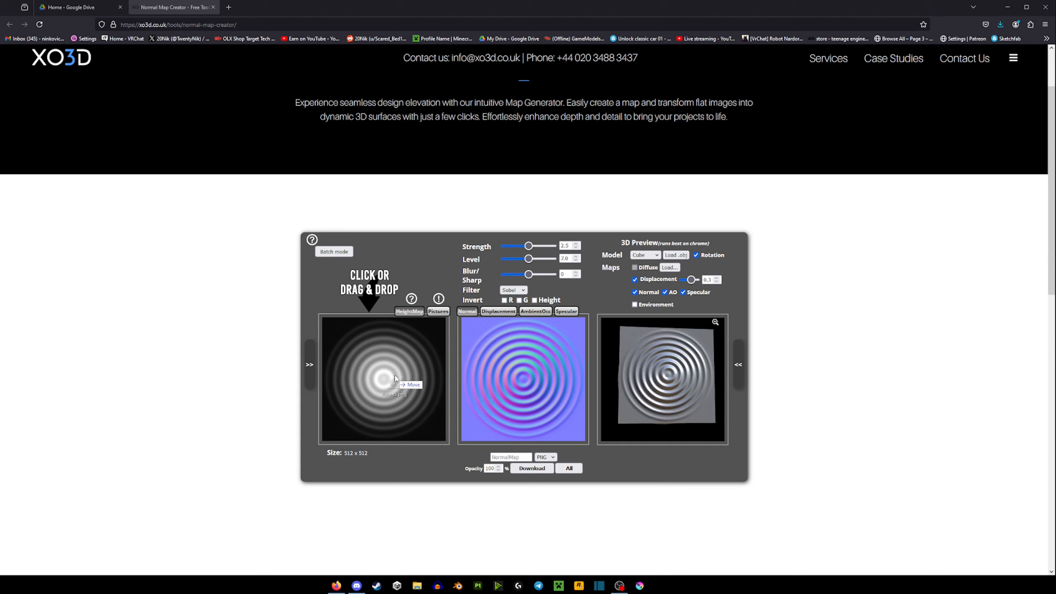
Load the white floral ornament PNG so the normal map and 3D preview update.
left_click(384, 377)
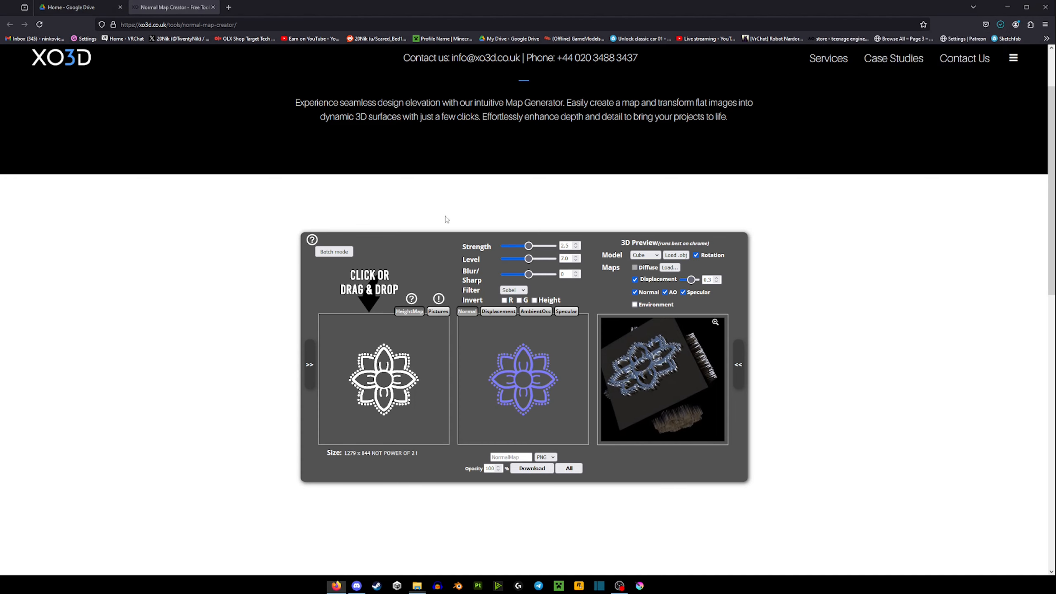
left_click(417, 585)
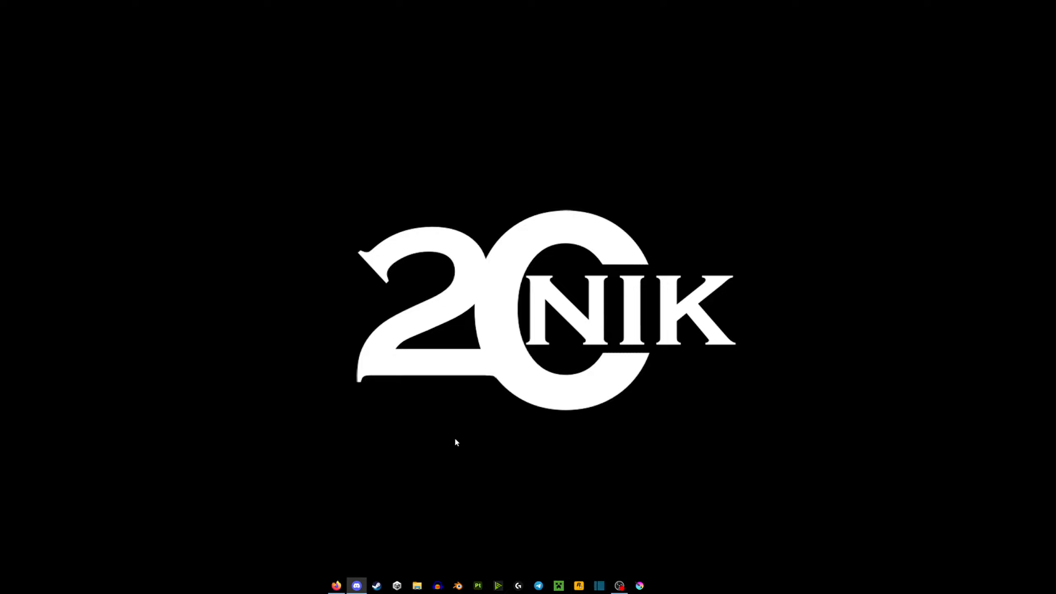
mouse_move(462, 451)
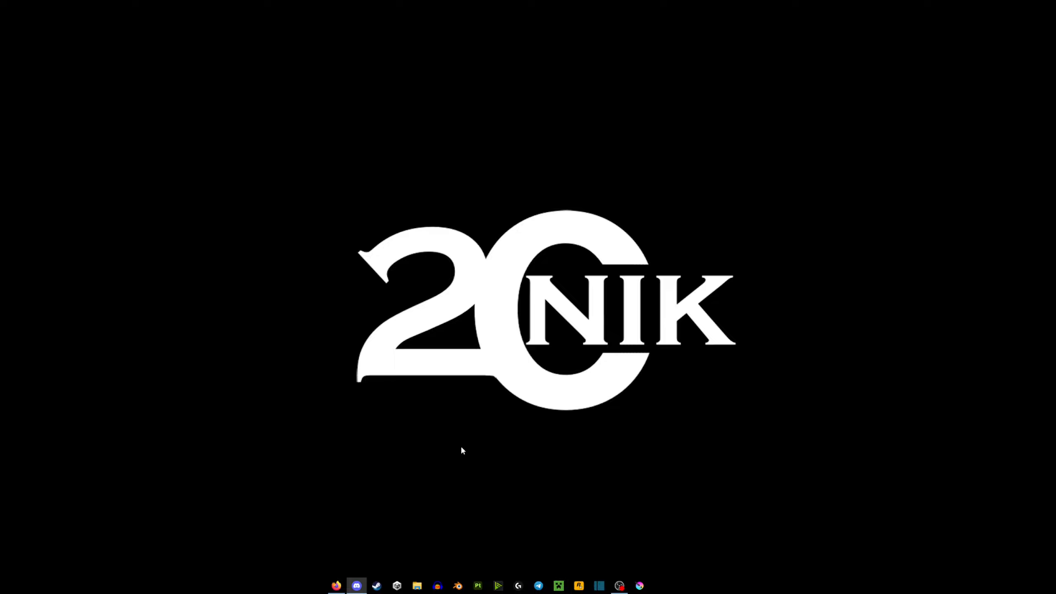